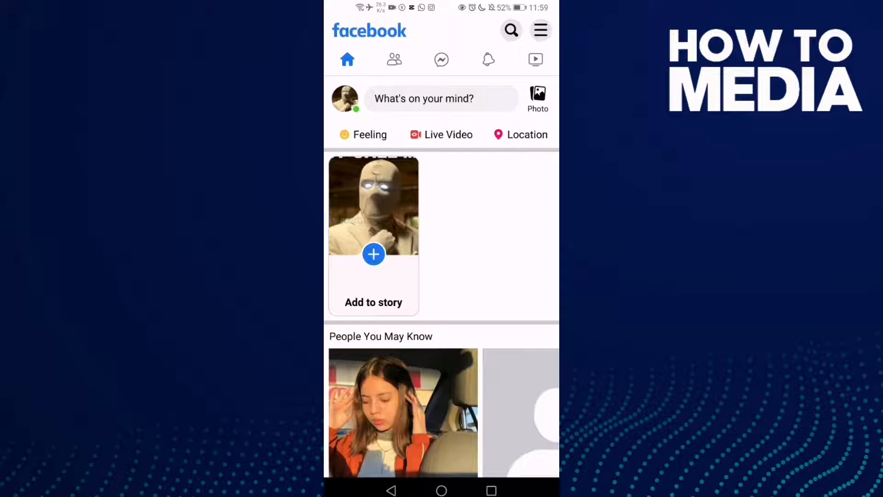
# - Go to the Saved page from the main menu, showing the one saved video
pyautogui.click(540, 31)
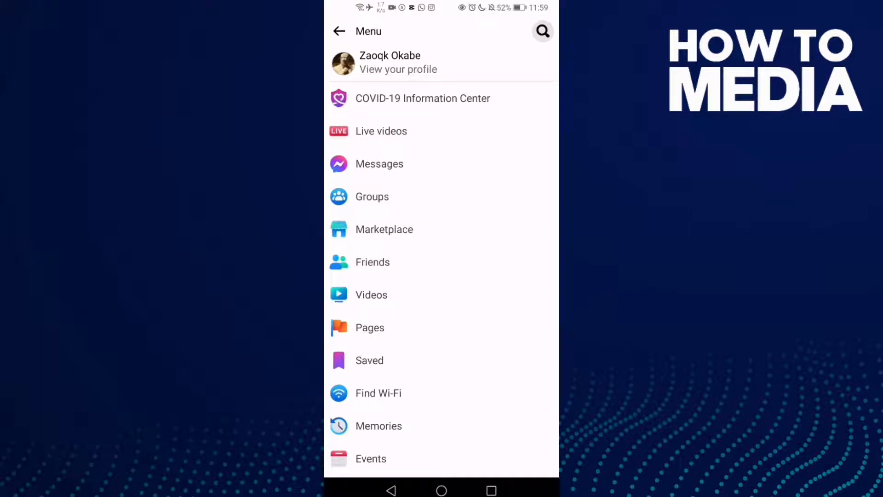
pyautogui.scroll(-3)
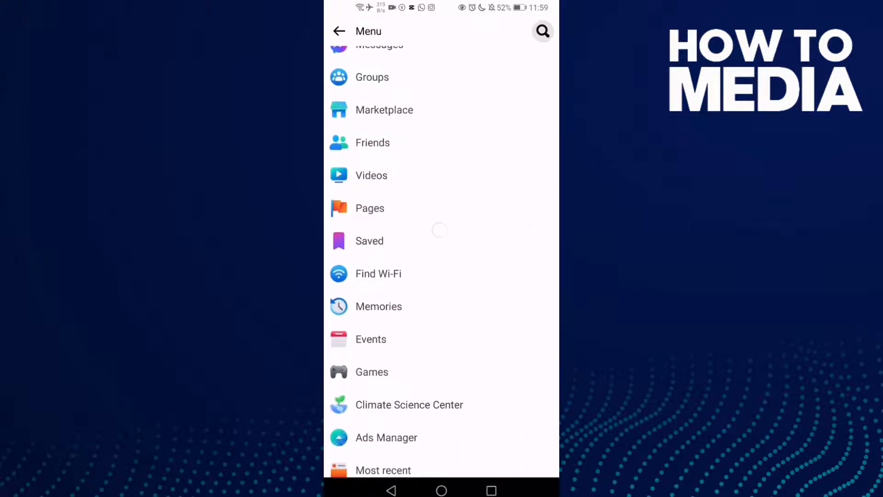
pyautogui.click(369, 240)
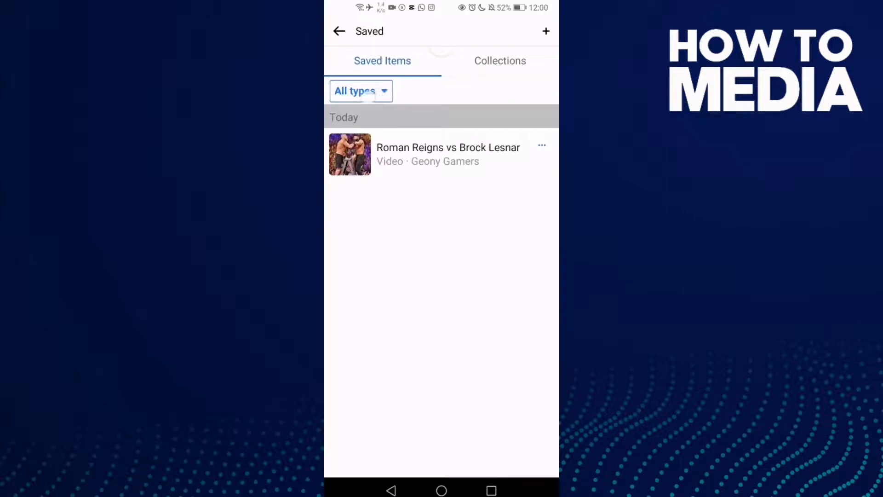
# - Filter saved items from All types to Links, which shows no saved links
pyautogui.click(360, 91)
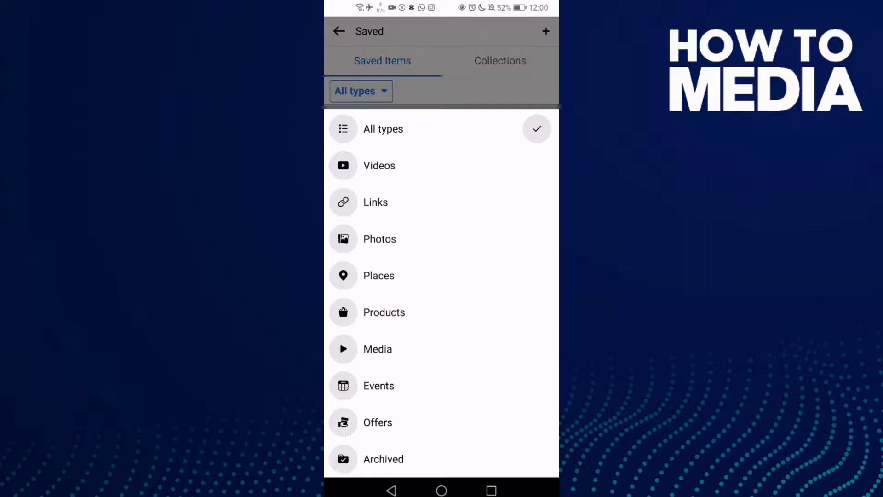
pyautogui.click(375, 203)
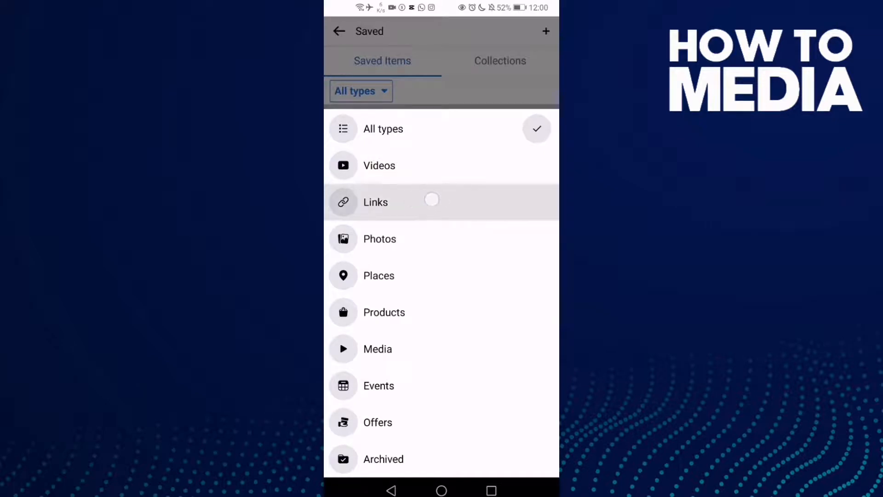
pyautogui.click(375, 202)
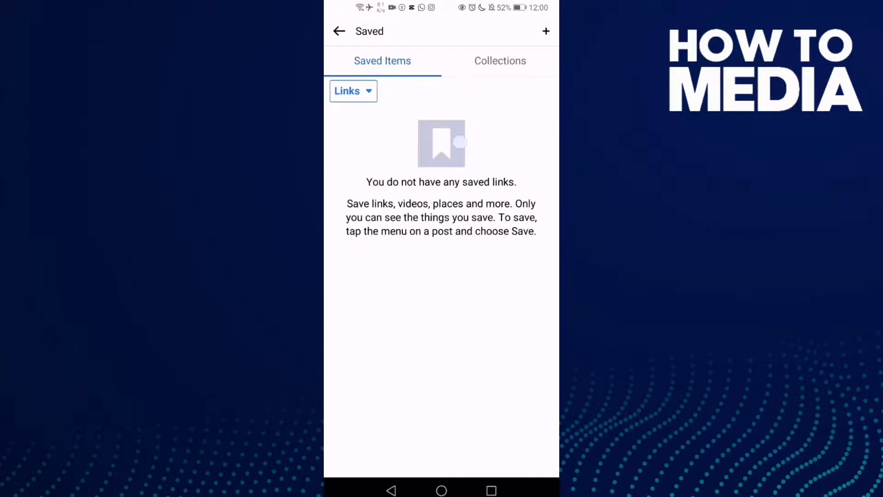